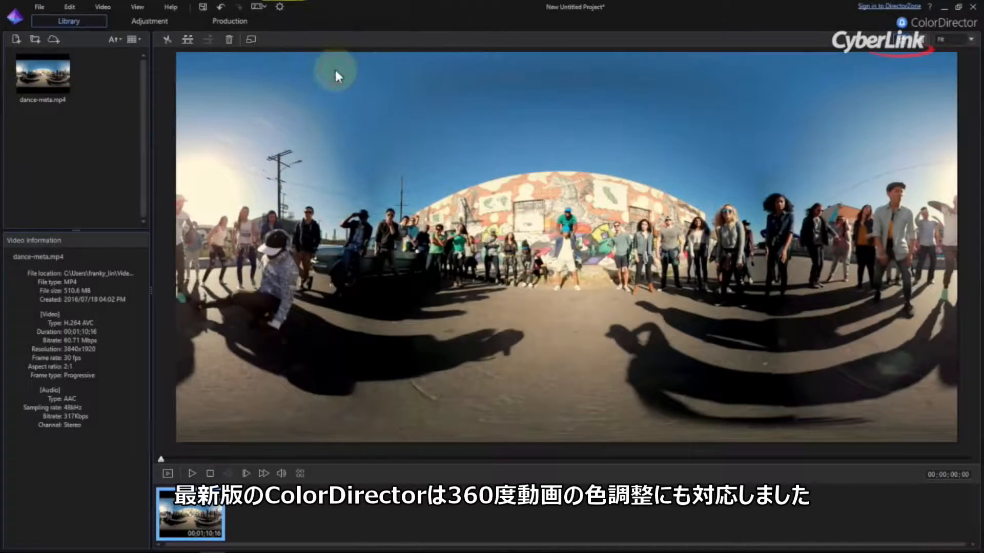
# Step: Play the 360° clip and review its white balance temperature in the adjustment tools
pyautogui.click(191, 473)
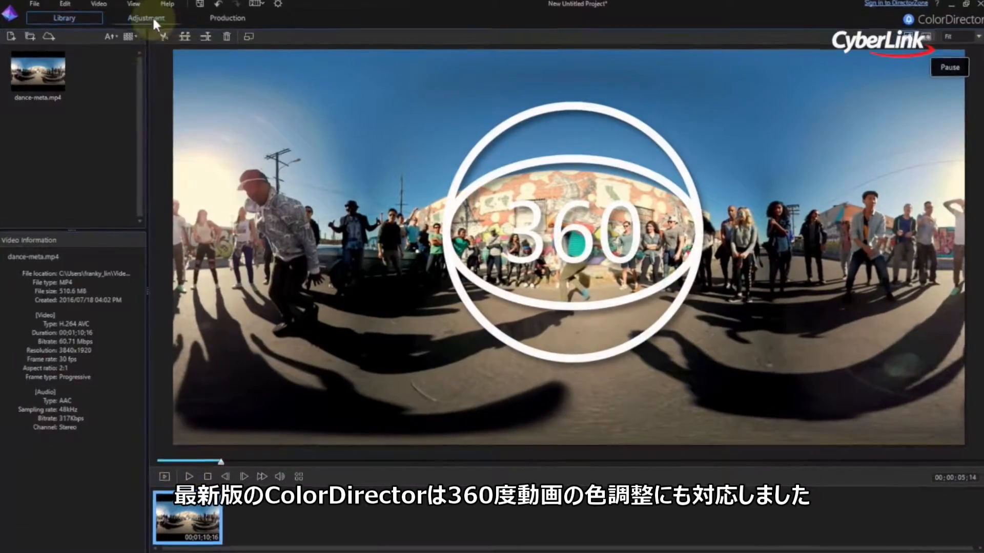
pyautogui.click(145, 17)
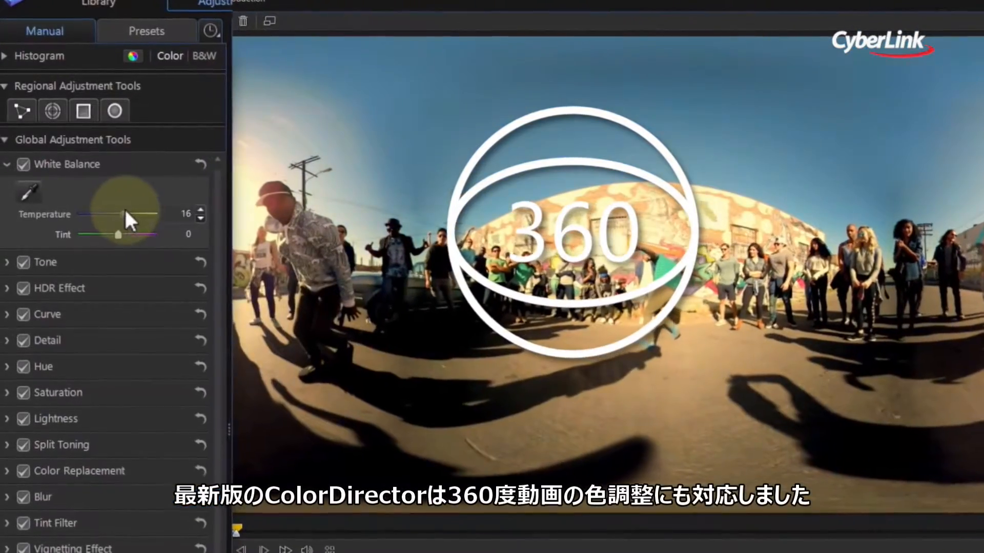
pyautogui.click(44, 261)
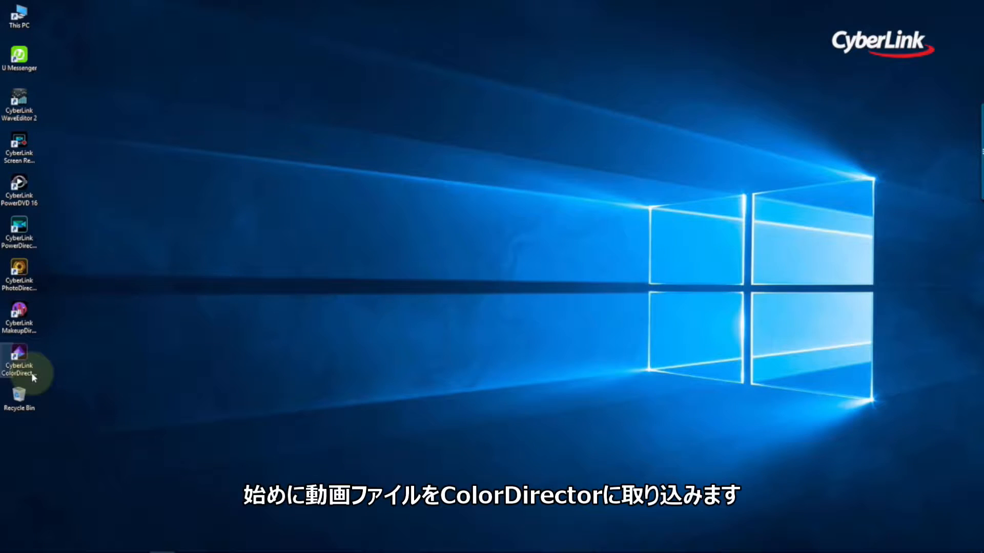
# Step: Launch ColorDirector and import the dance-meta clip via Import Files
pyautogui.doubleClick(20, 357)
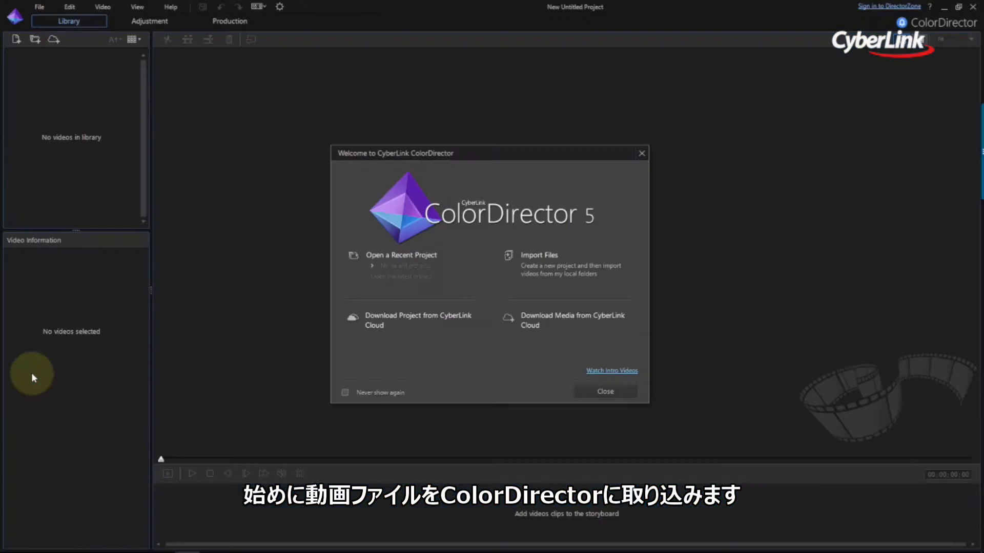
pyautogui.click(538, 256)
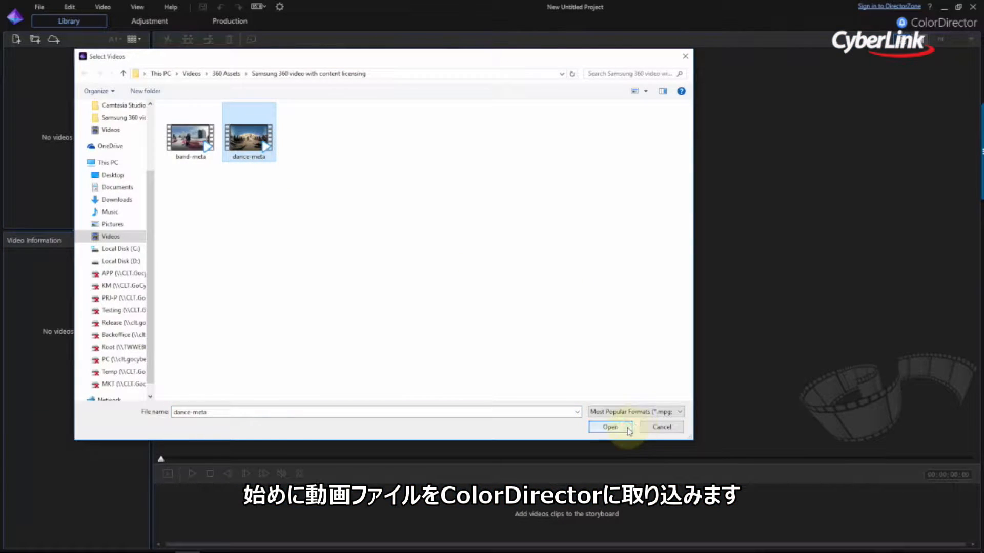
pyautogui.click(608, 428)
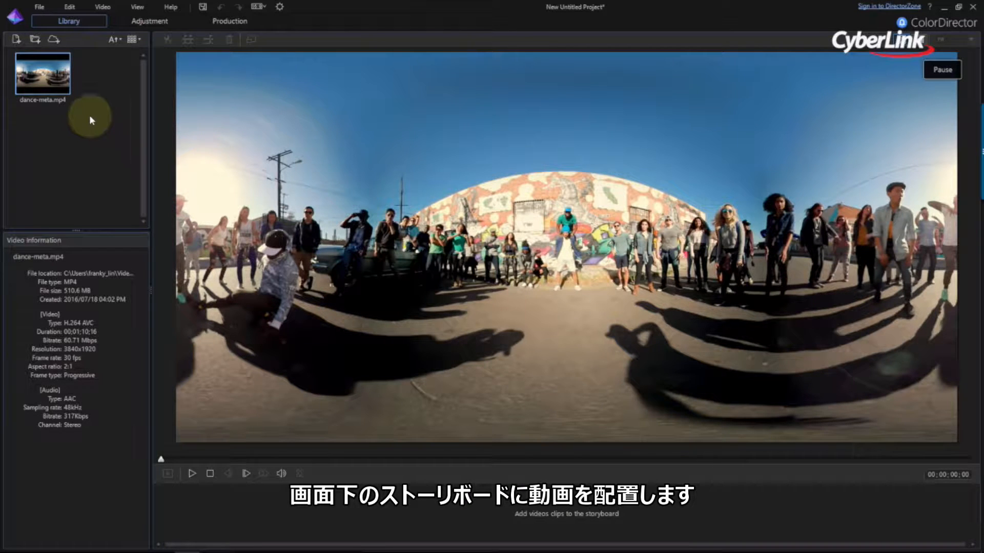
pyautogui.moveTo(43, 72)
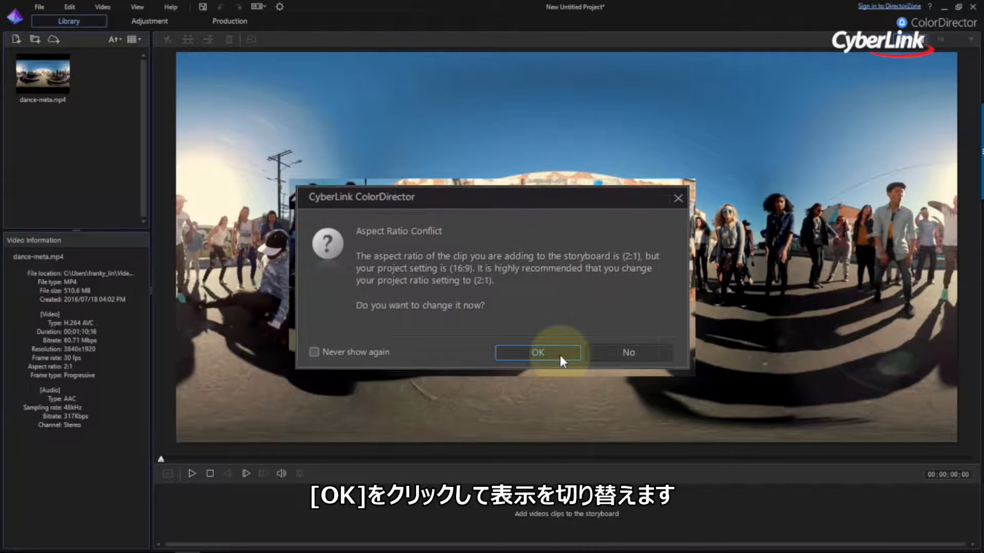
# Step: Accept switching the project to the clip's 2:1 aspect ratio
pyautogui.click(536, 351)
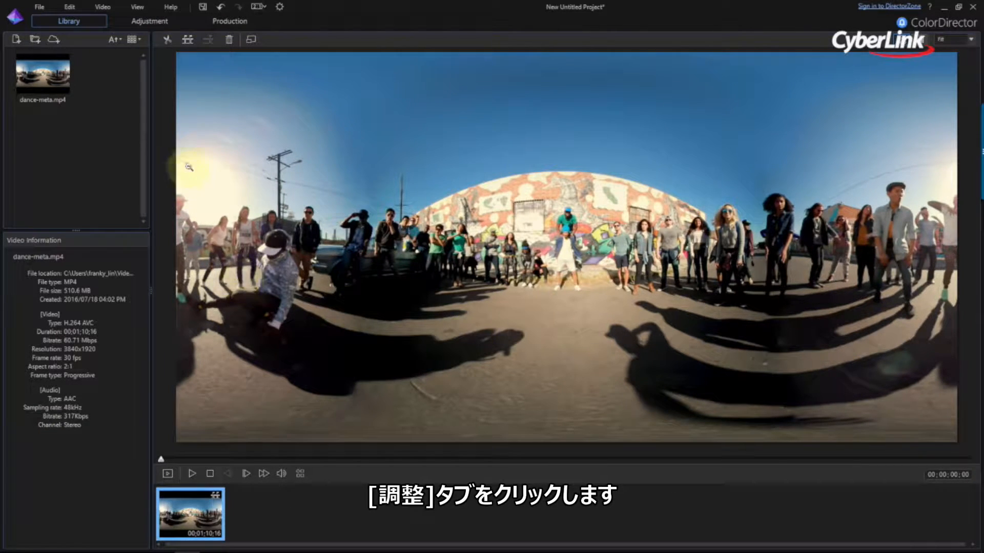
# Step: Start a motion-tracking mask in the adjustment module and brush over the sky
pyautogui.click(149, 20)
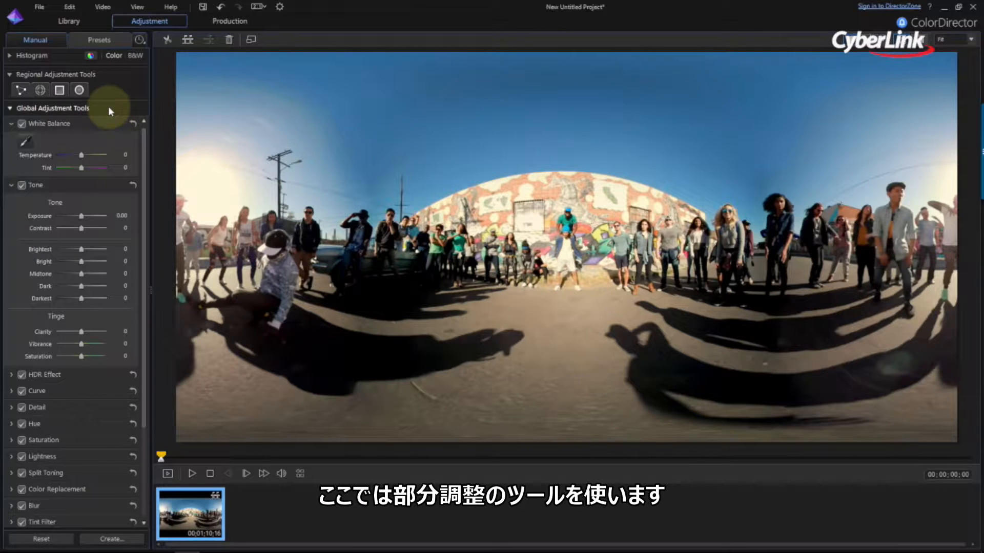
pyautogui.moveTo(40, 91)
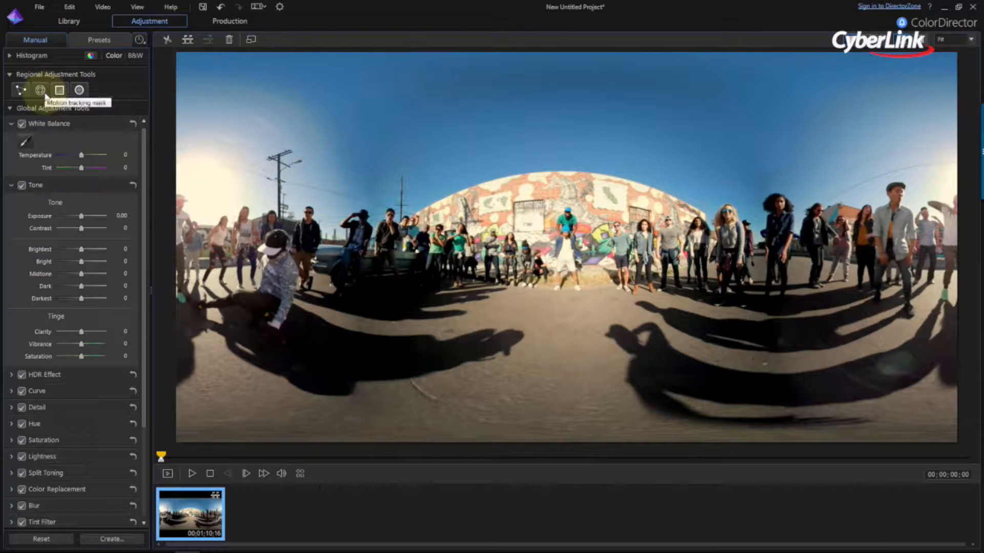
pyautogui.click(40, 90)
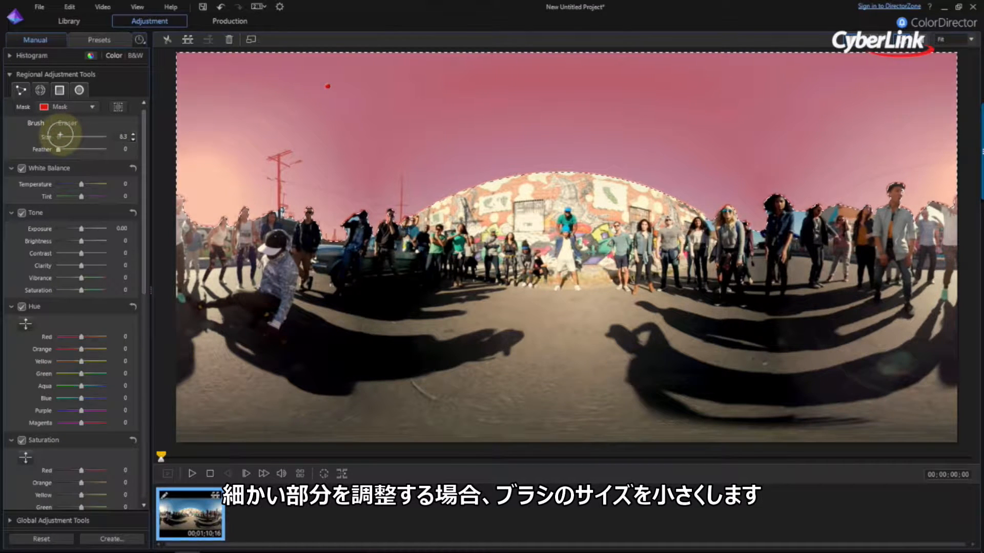
# Step: Shrink the mask brush to about 5.1 and refine the skyline edges around the dancers
pyautogui.moveTo(82, 137); pyautogui.dragTo(59, 137)
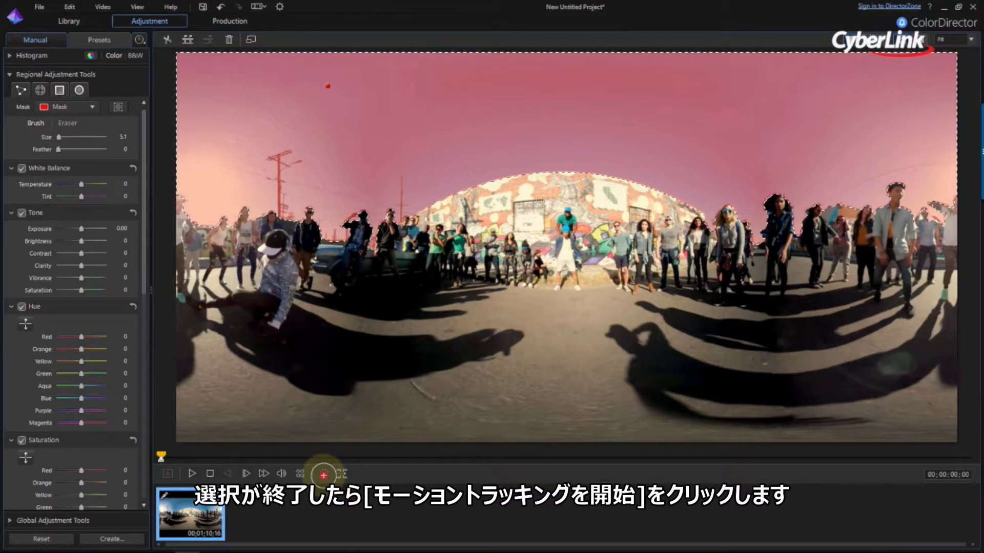
# Step: Run motion tracking to carry the sky mask about five seconds into the clip
pyautogui.click(323, 475)
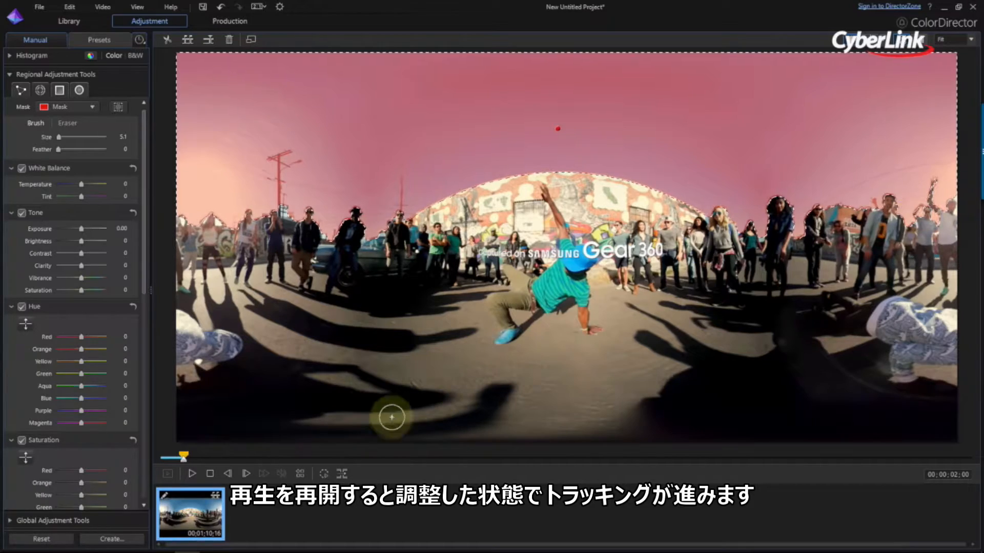
pyautogui.click(192, 474)
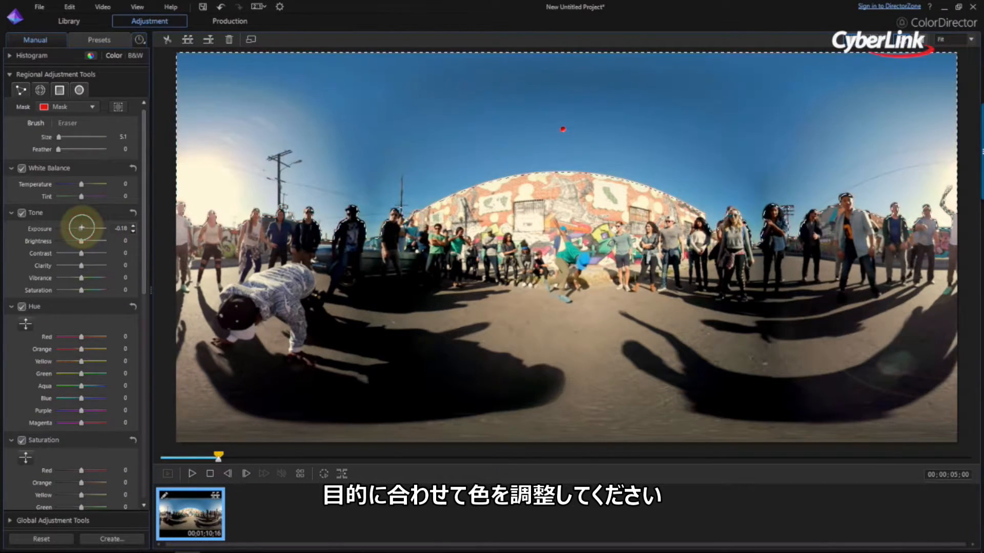
# Step: Lower exposure, raise vibrance and shift the red hue to give the sky a dark teal tone
pyautogui.moveTo(83, 228); pyautogui.dragTo(80, 228)
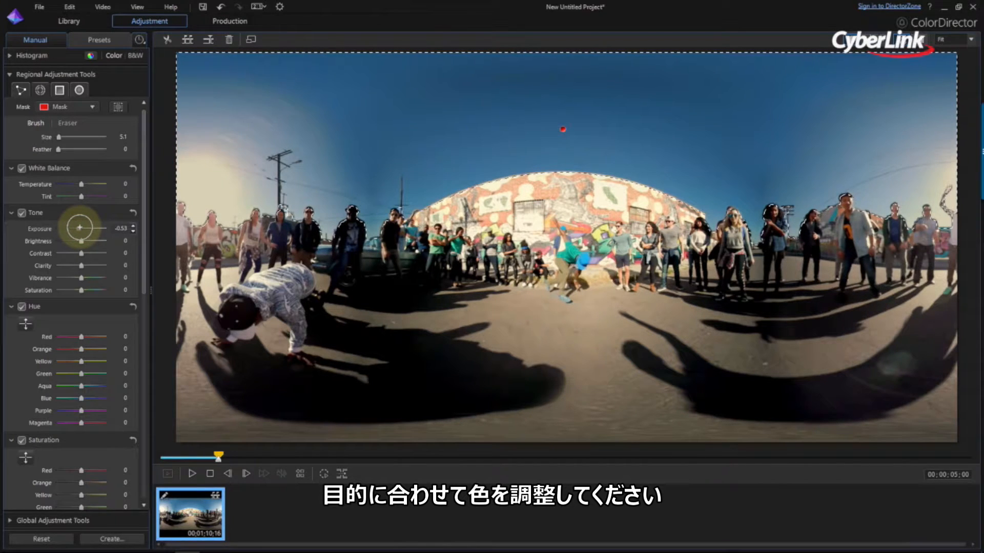
pyautogui.moveTo(82, 253); pyautogui.dragTo(77, 253)
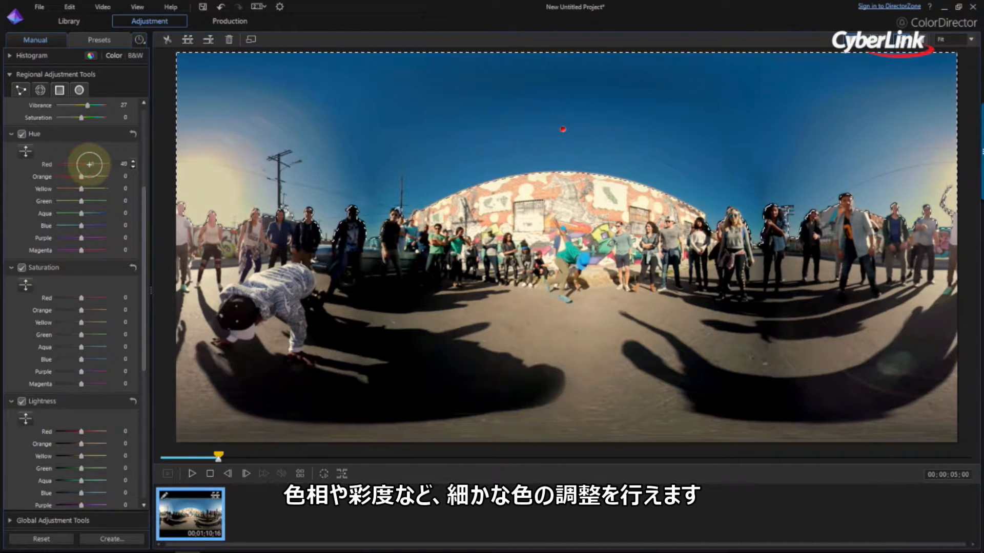
pyautogui.moveTo(82, 224); pyautogui.dragTo(60, 224)
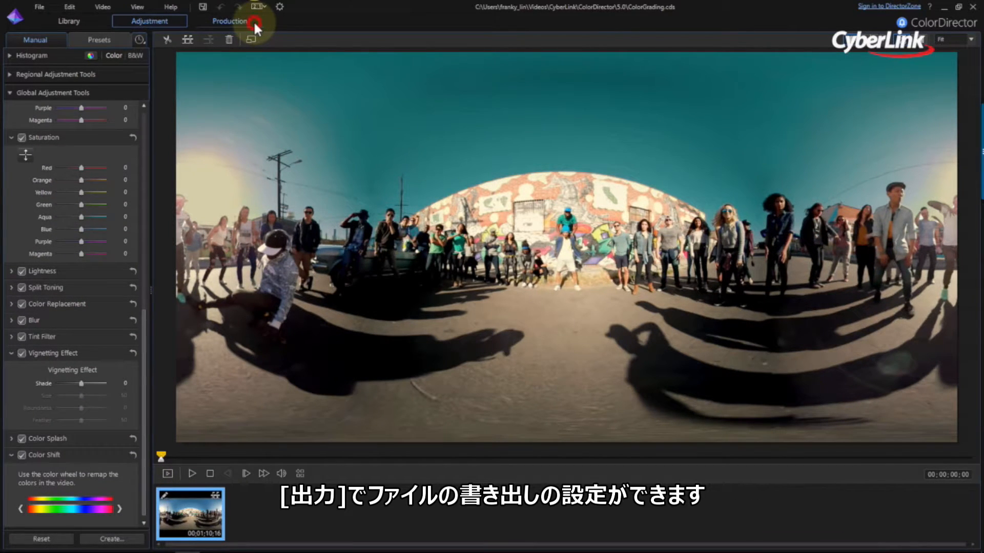
# Step: Choose the H.264 MPEG-4 3840x1920/30p (50 Mbps) profile in the production module
pyautogui.click(228, 21)
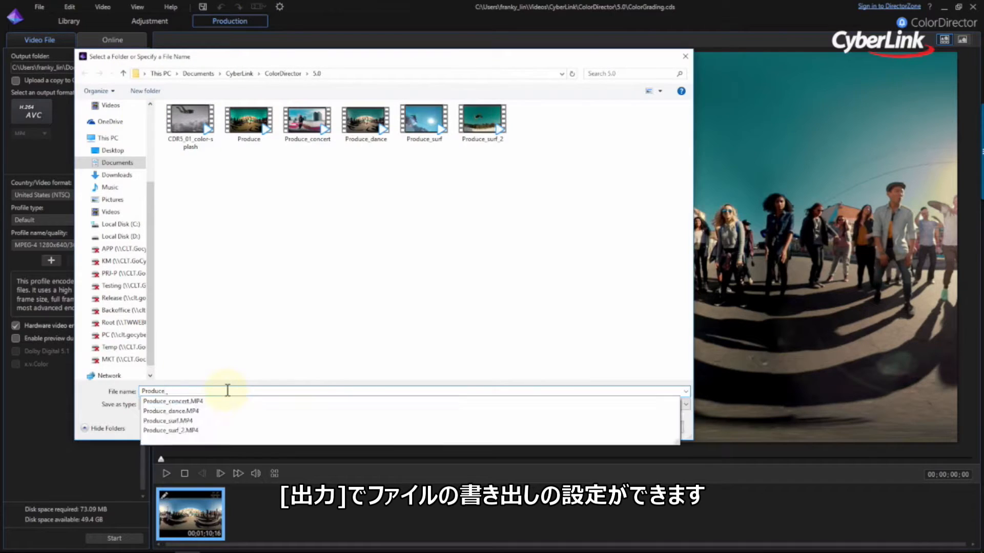
pyautogui.click(132, 245)
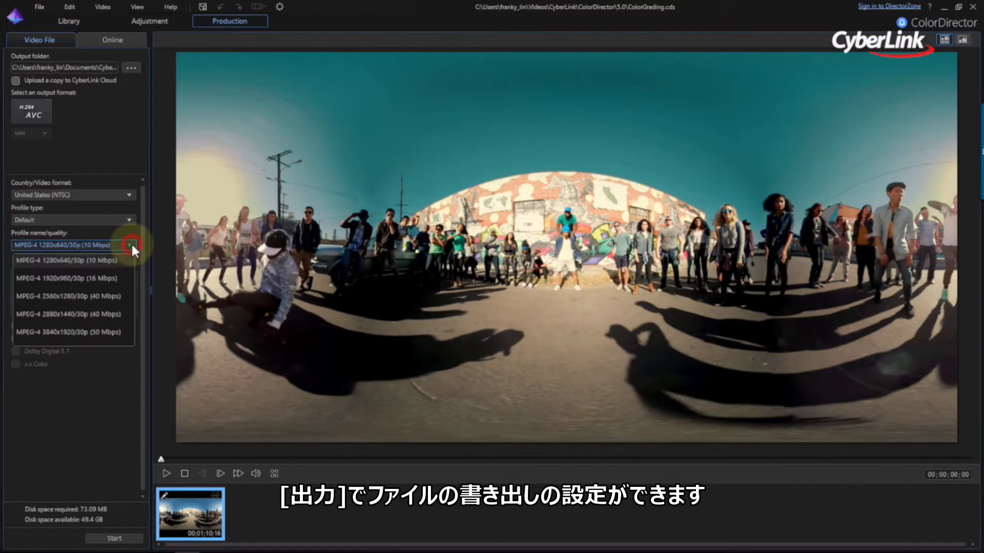
pyautogui.click(68, 332)
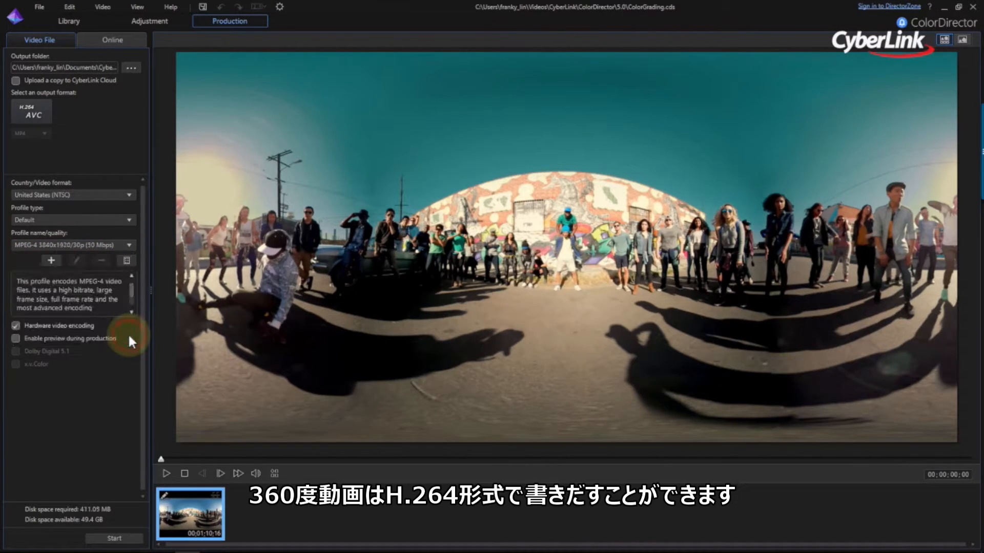